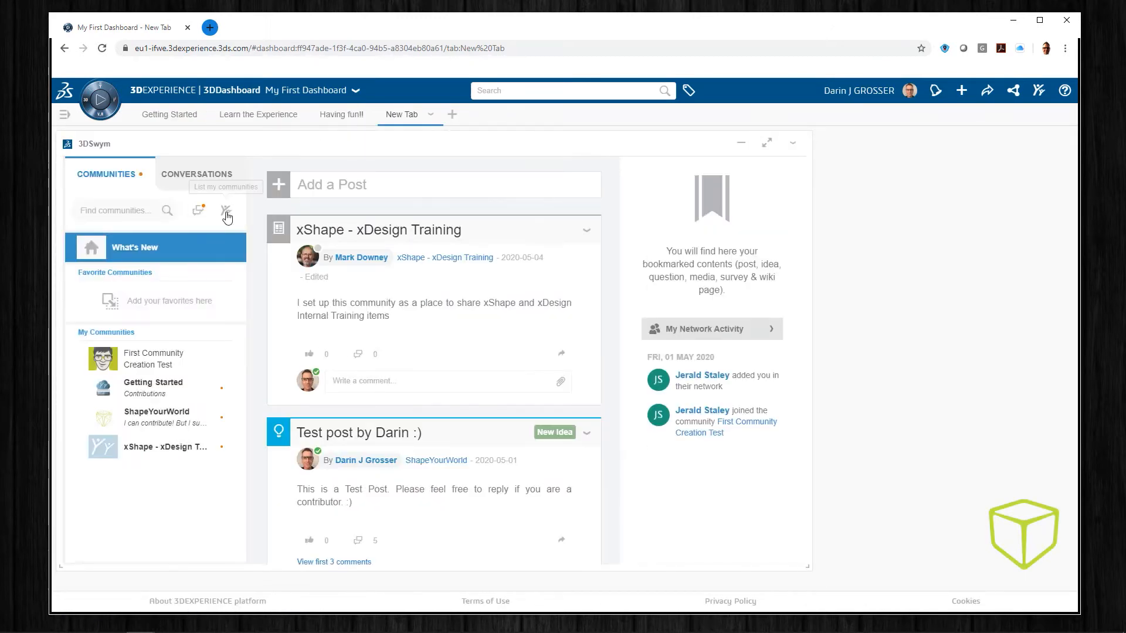
Create a community titled 'New Rocket Design' with description '3D Printed Rocket Project'
{"action": "left_click", "coordinate": [227, 210]}
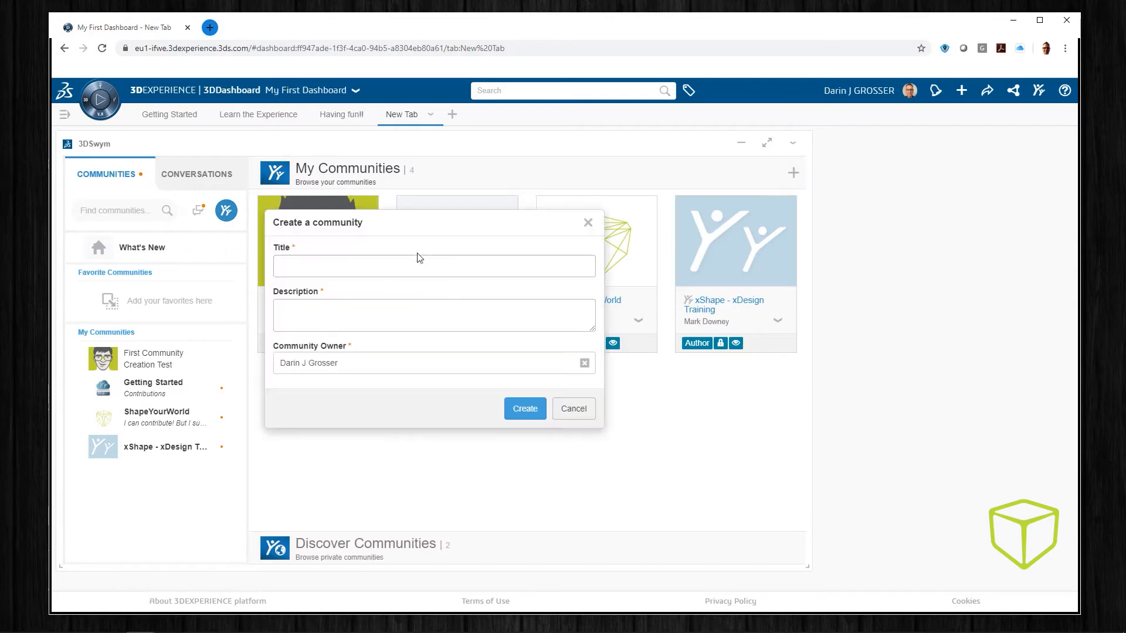
{"action": "type", "text": "New Rocket"}
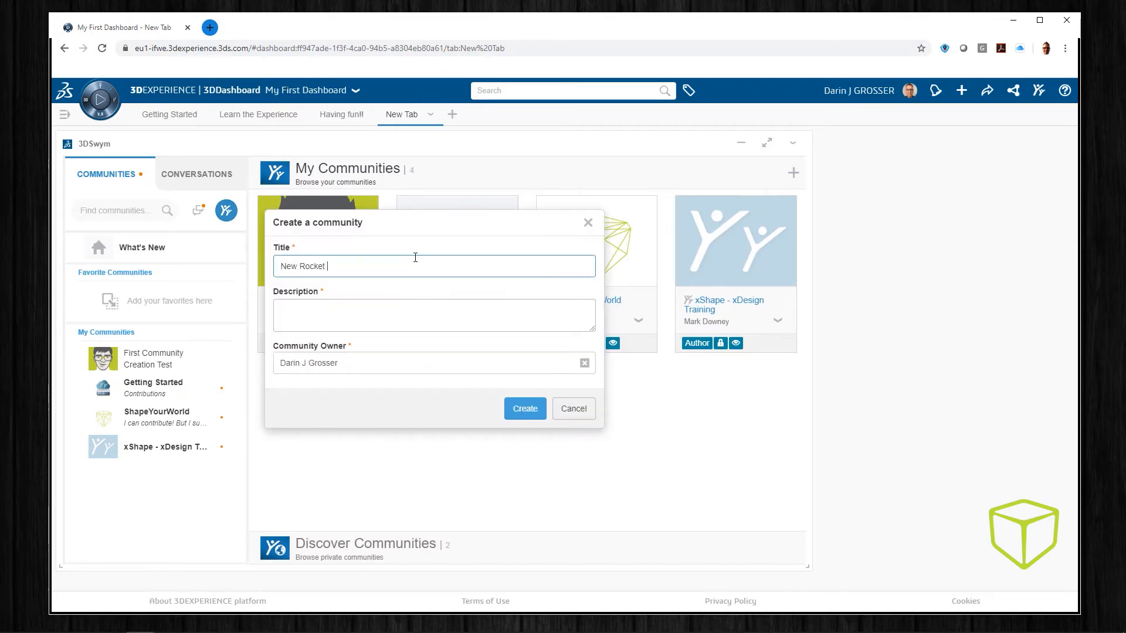
{"action": "type", "text": "Design"}
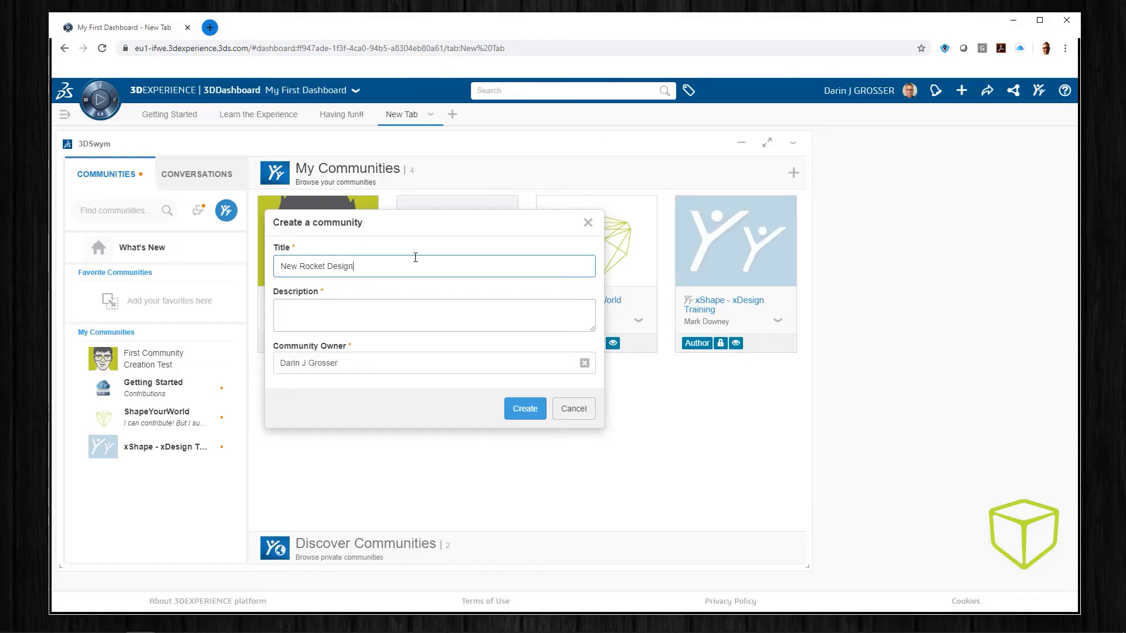
{"action": "type", "text": "3D P"}
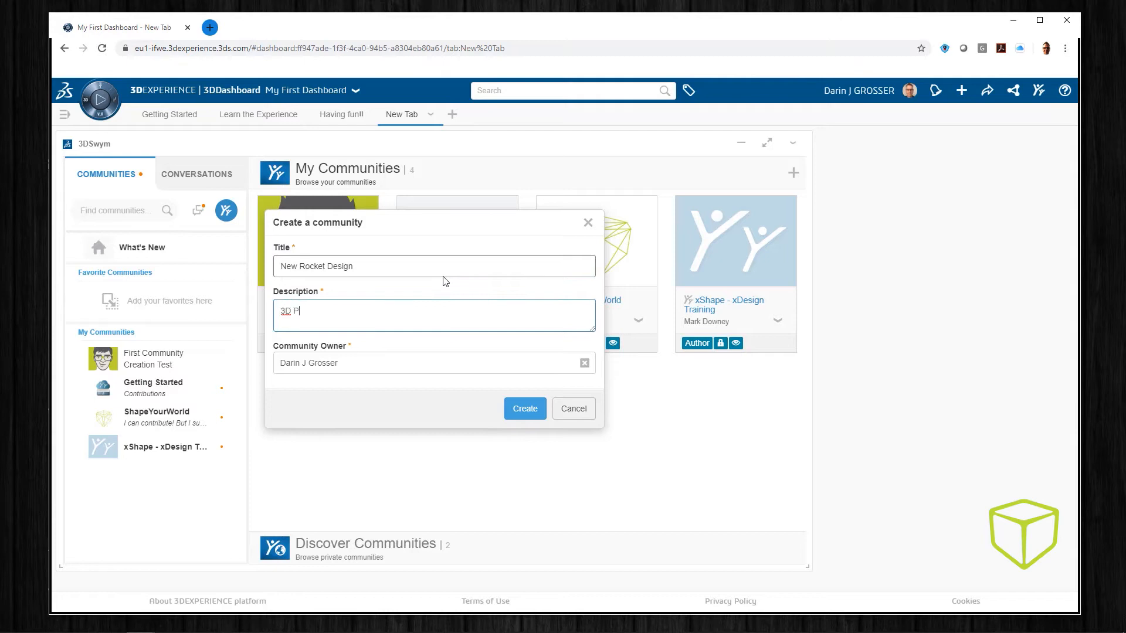
{"action": "type", "text": "rinted Rocket Project"}
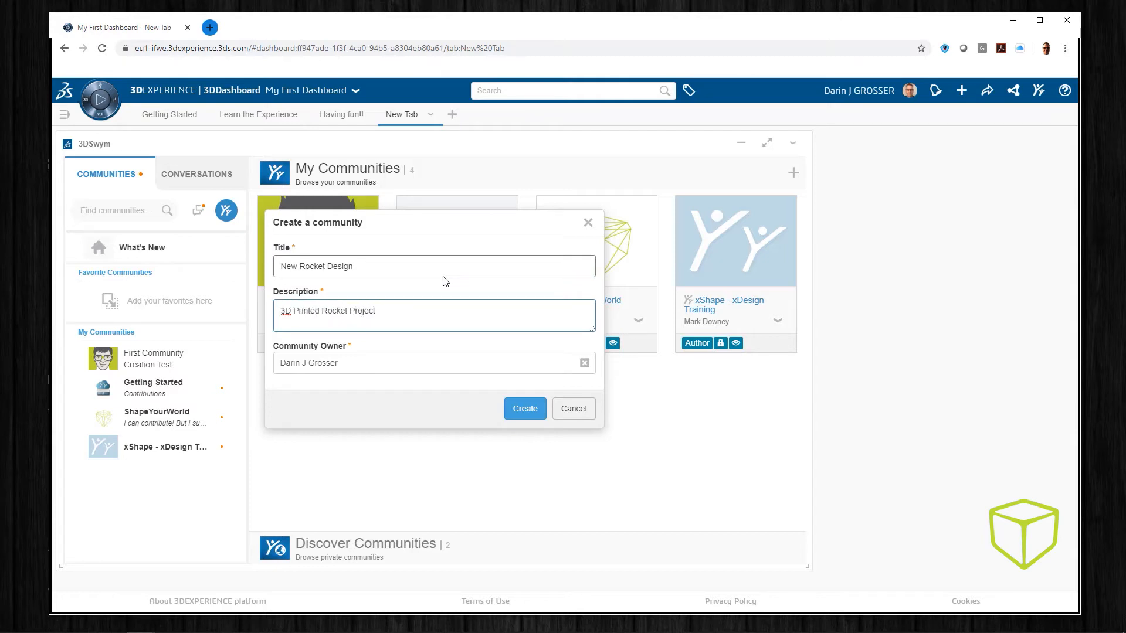
{"action": "left_click", "coordinate": [524, 408]}
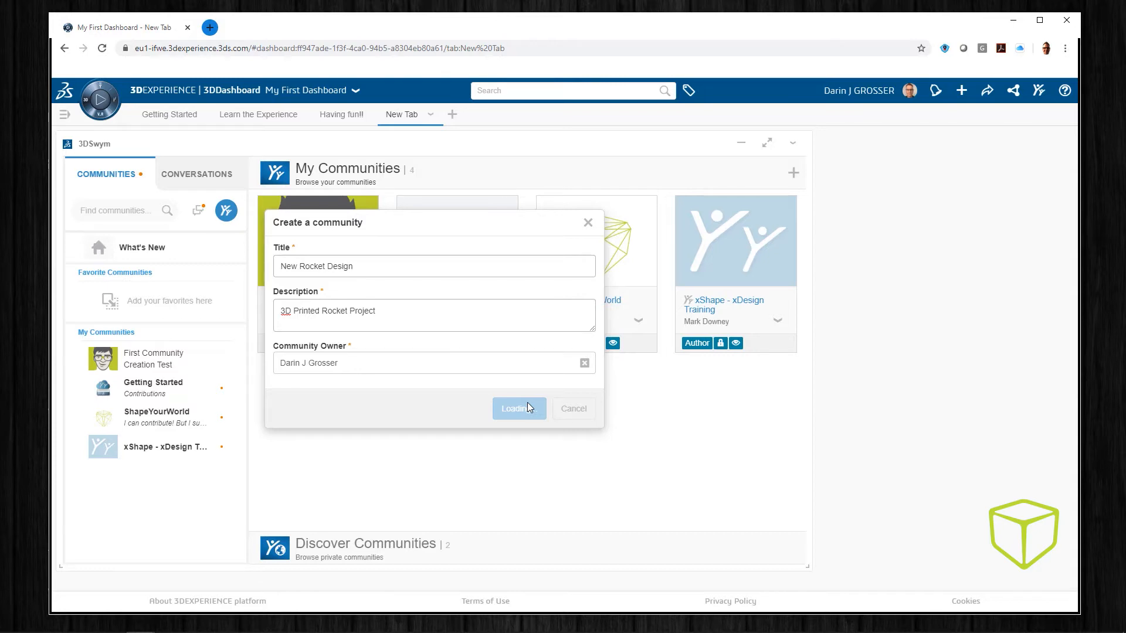
Replace the community thumbnail with the rocket image
{"action": "left_click", "coordinate": [516, 408]}
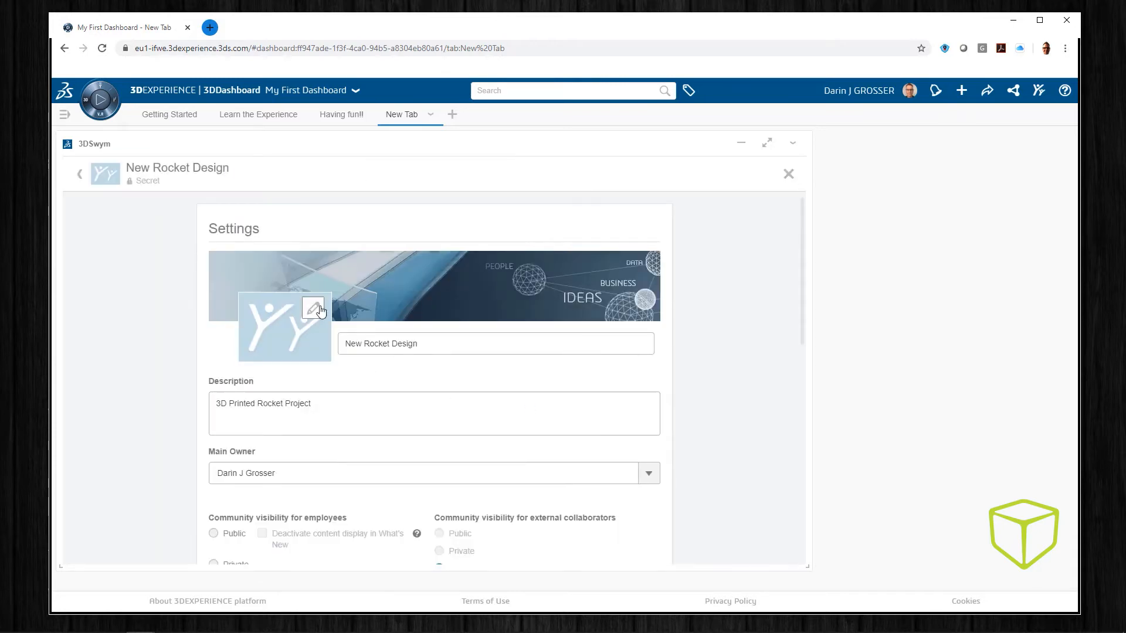
{"action": "left_click", "coordinate": [311, 308]}
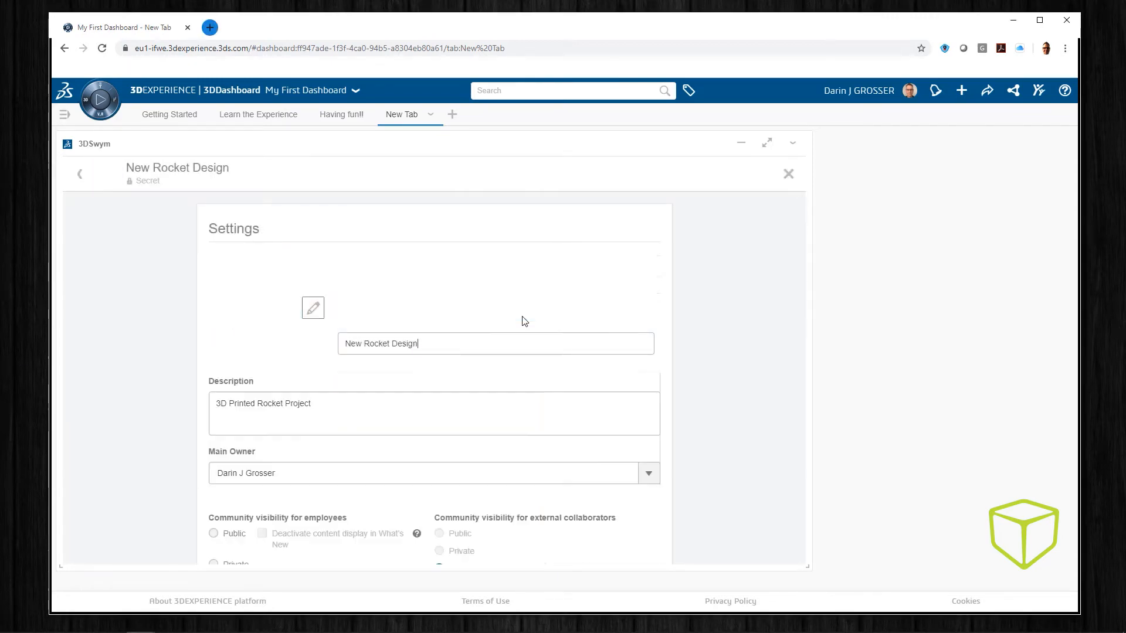
{"action": "scroll", "scroll_direction": "down", "scroll_amount": 3}
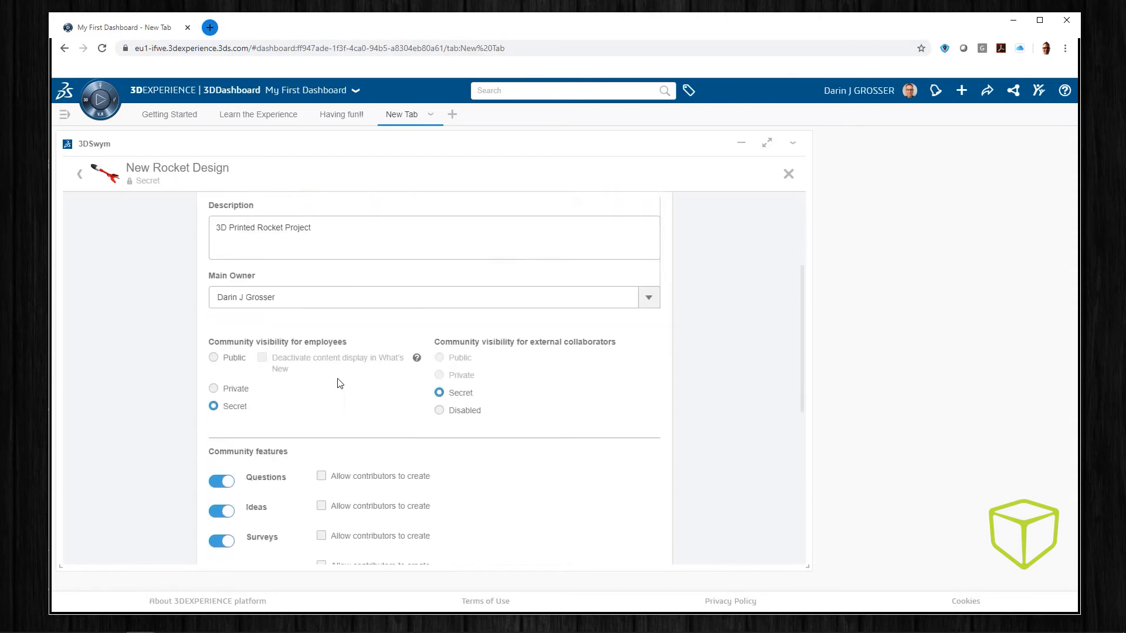
Make the community Private instead of Secret and apply the settings
{"action": "left_click", "coordinate": [214, 388]}
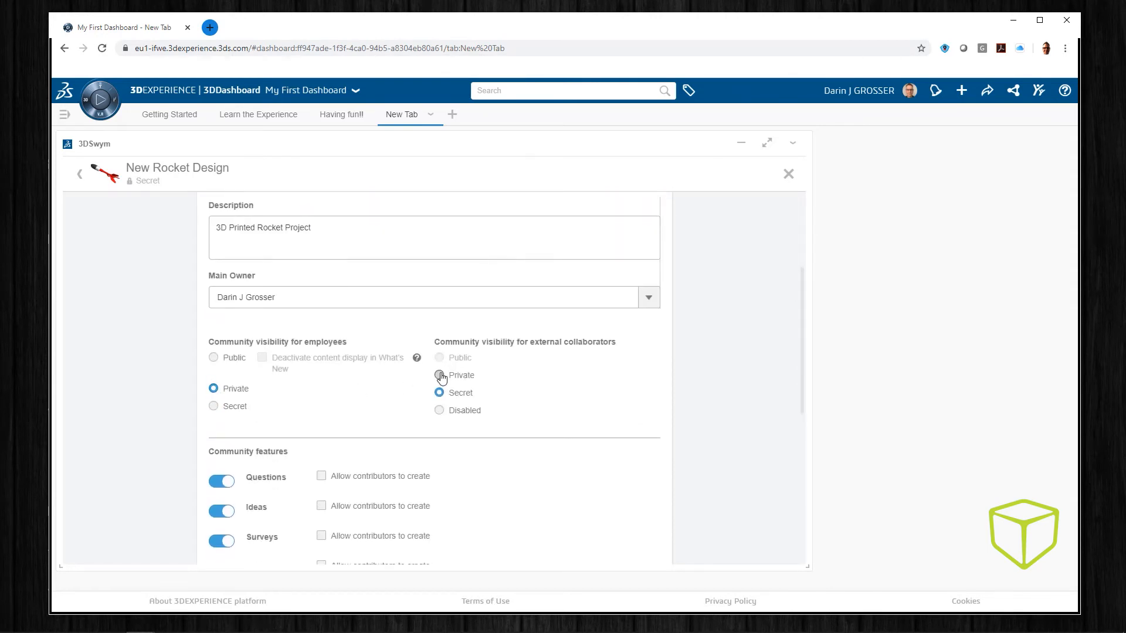
{"action": "scroll", "scroll_direction": "down", "scroll_amount": 3}
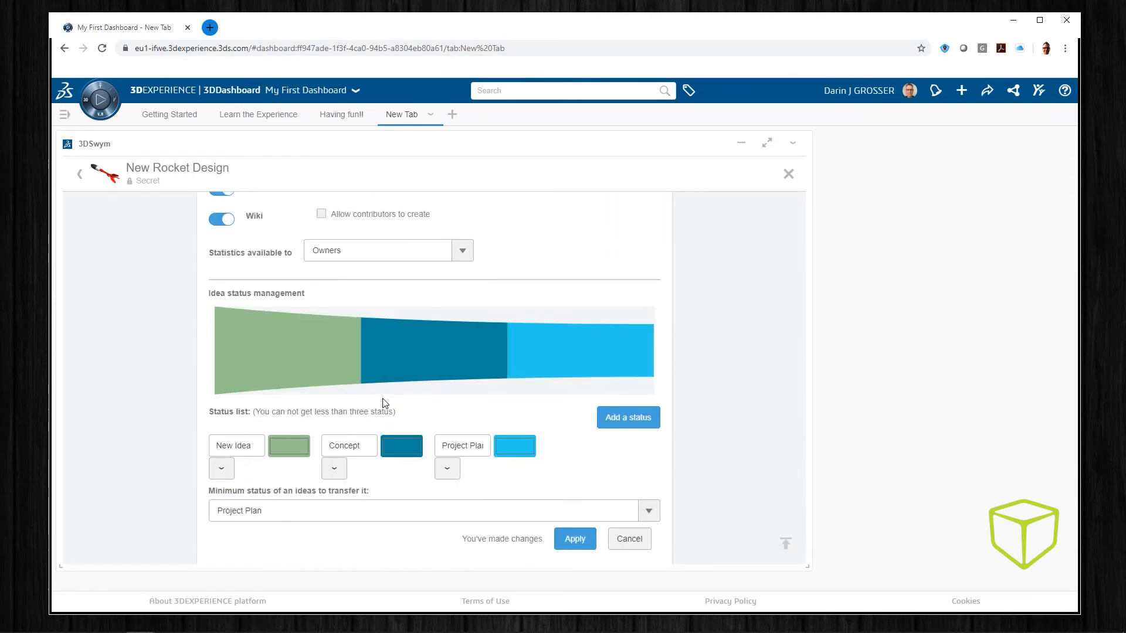
{"action": "left_click", "coordinate": [574, 538]}
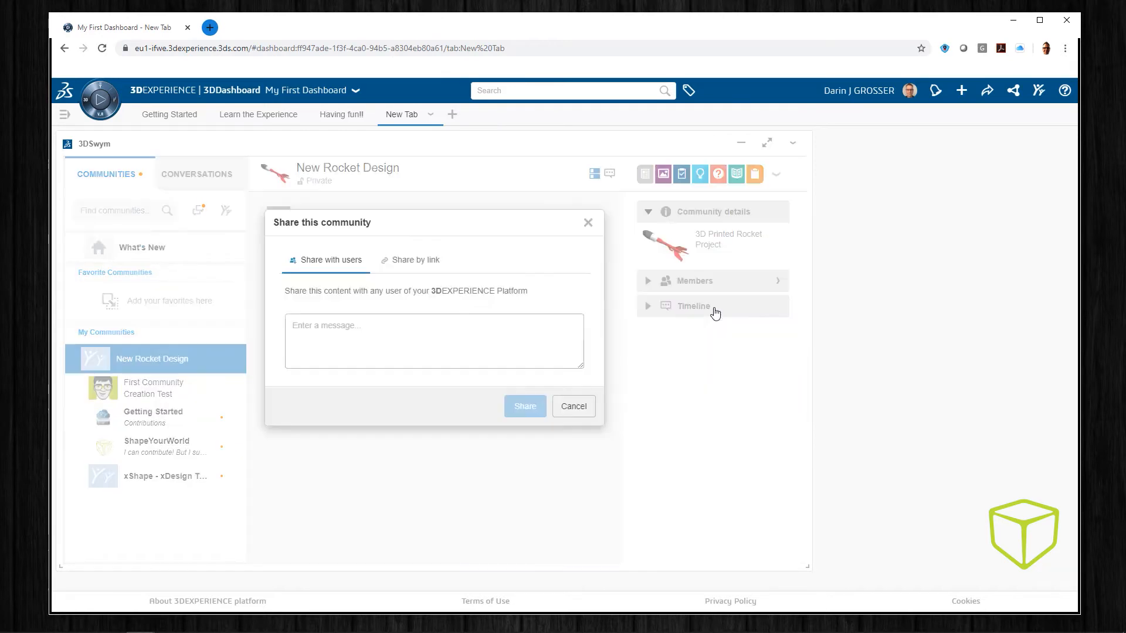
Share the community with jacob and cody with a message about the 3DExperience Content page
{"action": "type", "text": "jacob"}
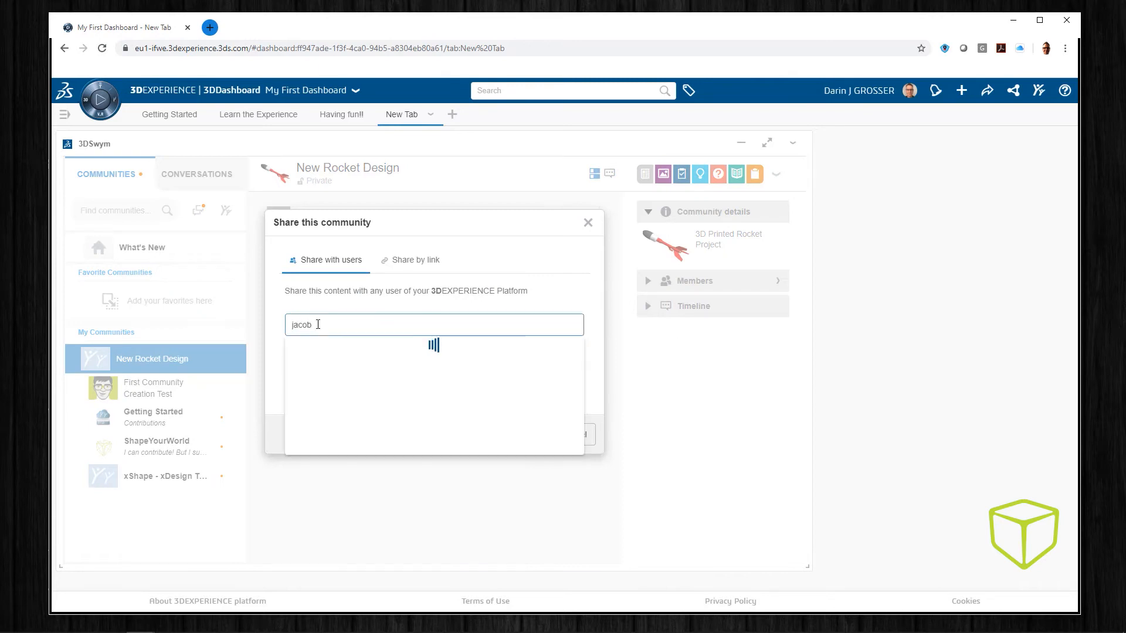
{"action": "type", "text": "cody"}
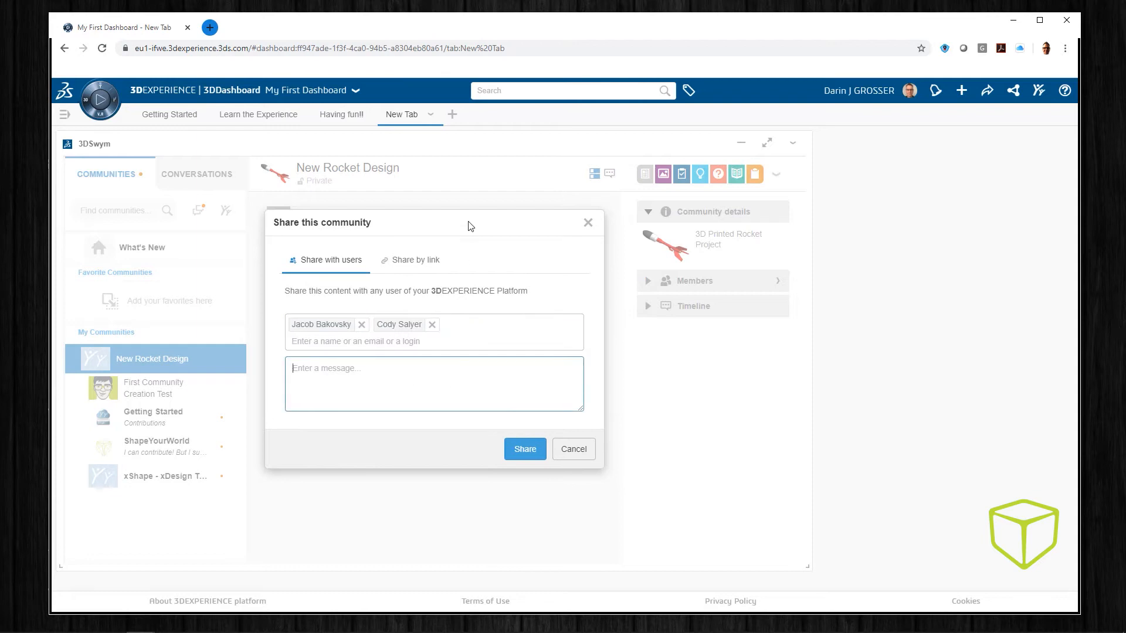
{"action": "type", "text": "3DExperience Content page"}
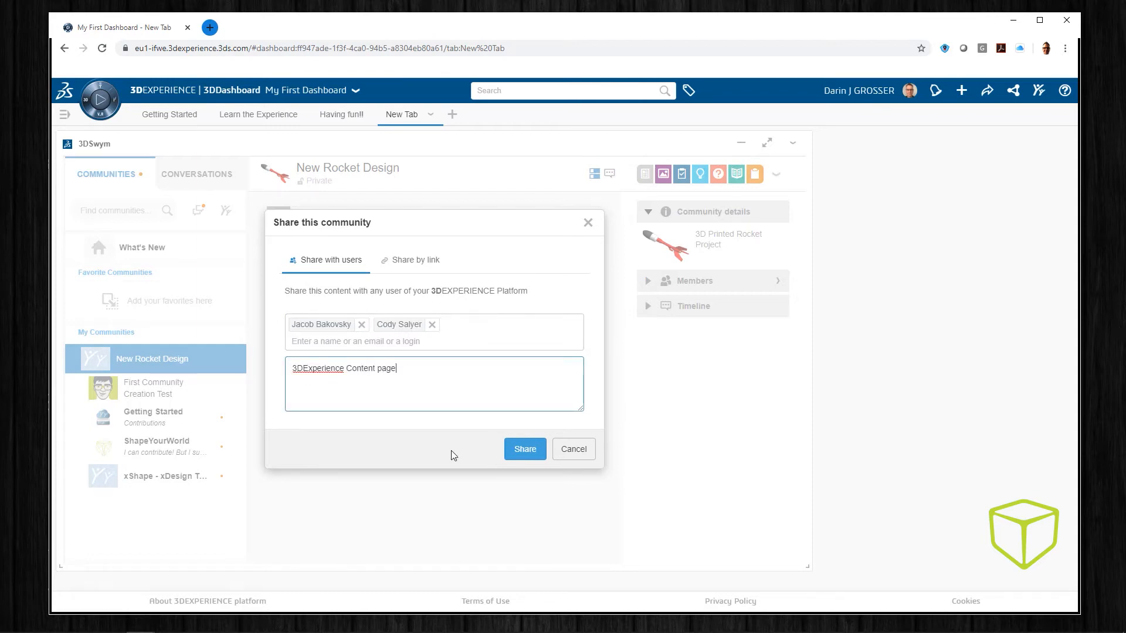
{"action": "left_click", "coordinate": [524, 449]}
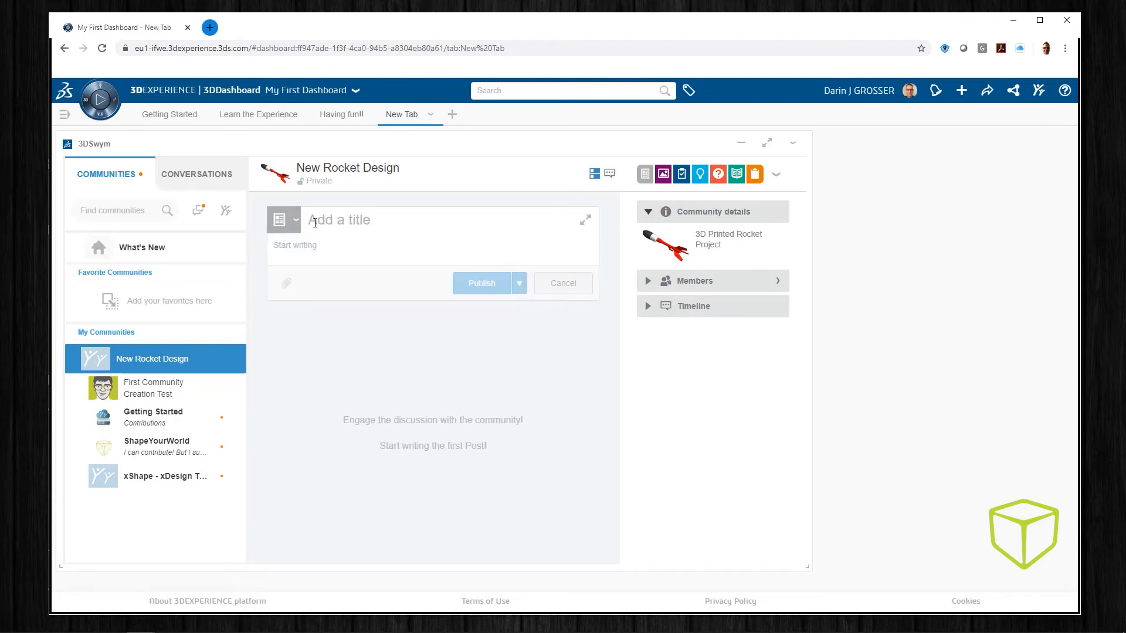
Publish a first post 'I have an idea for a new Design for my 3D Printed Rocket'
{"action": "type", "text": "I have an idea for a new"}
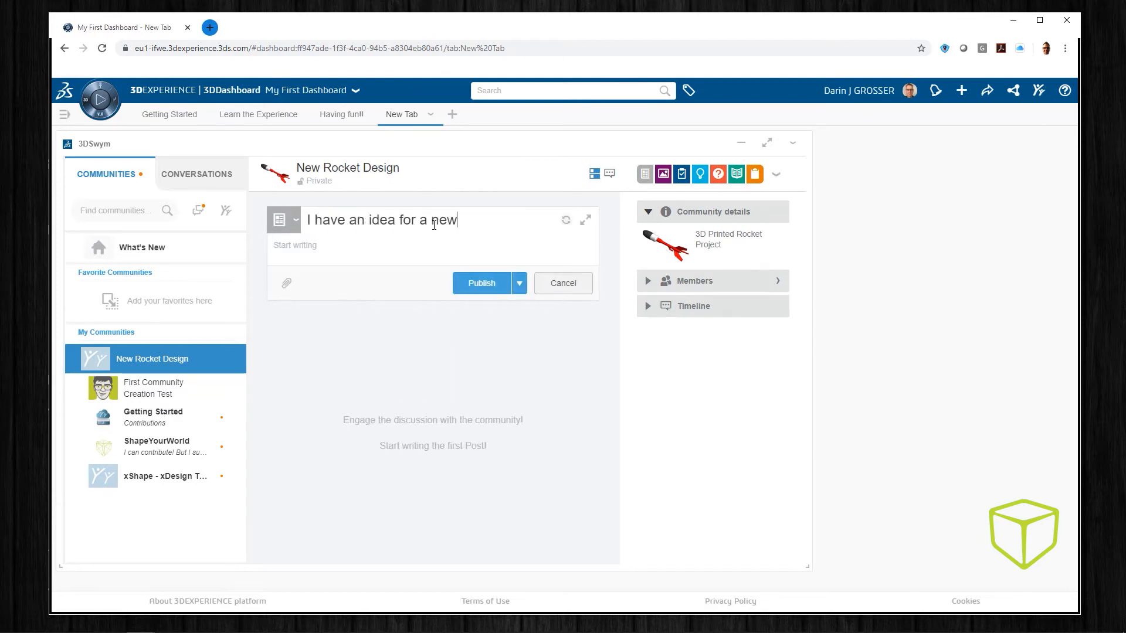
{"action": "type", "text": "Design for my 3D Printed Rocket"}
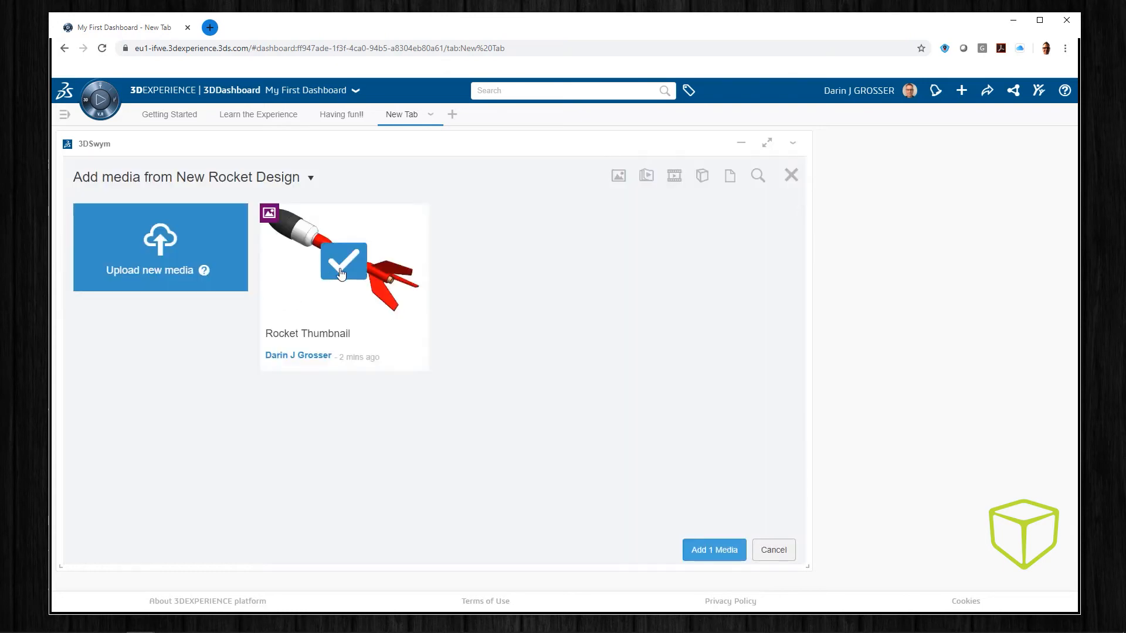
{"action": "left_click", "coordinate": [713, 548]}
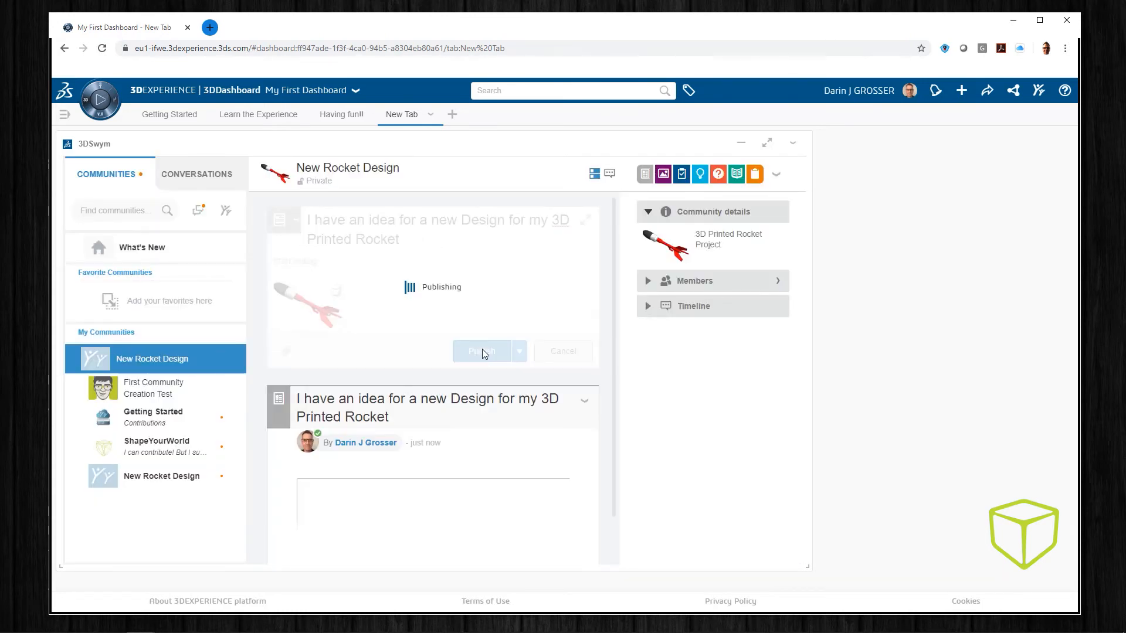
Comment on the post about busting the constraints of the printer
{"action": "left_click", "coordinate": [482, 351]}
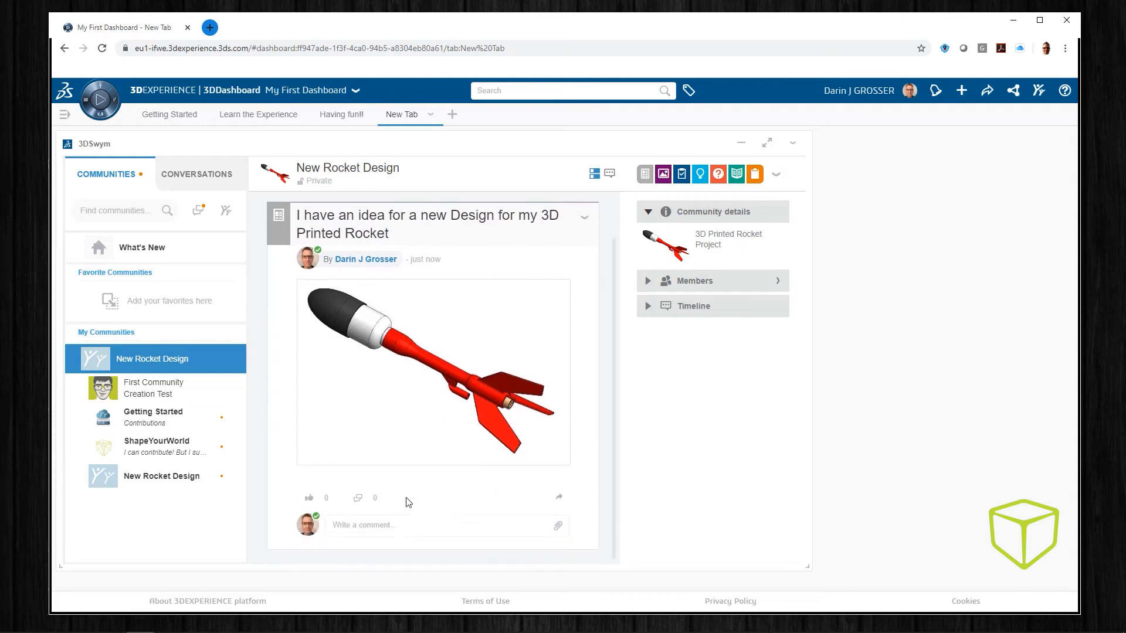
{"action": "type", "text": "I'd like to bust the constraints of the printer and do a 3"}
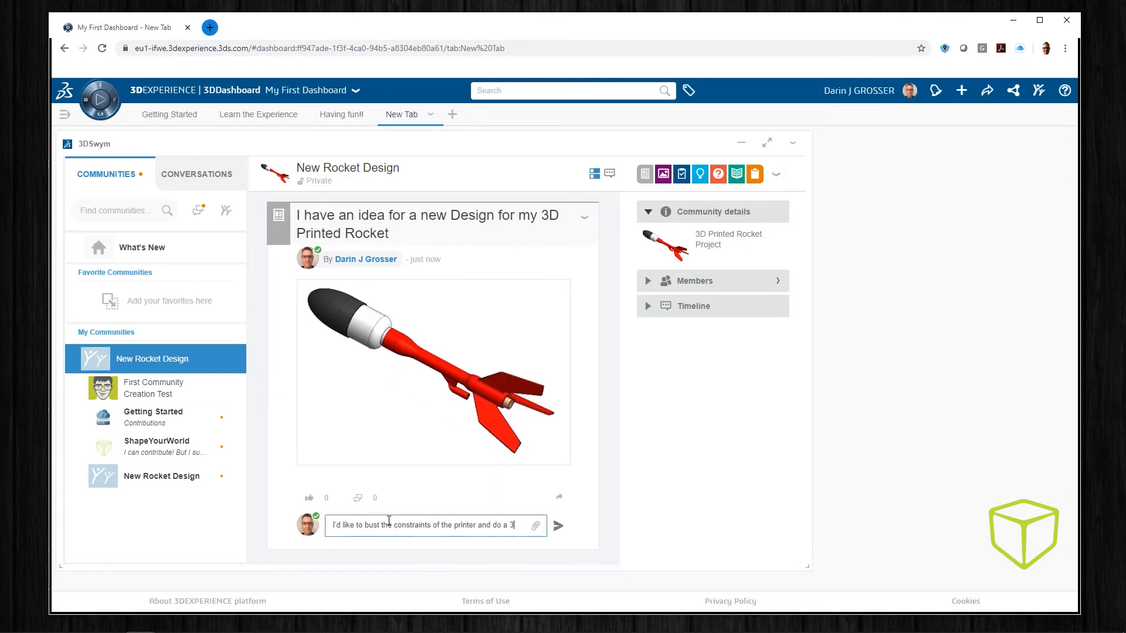
{"action": "left_click", "coordinate": [558, 525]}
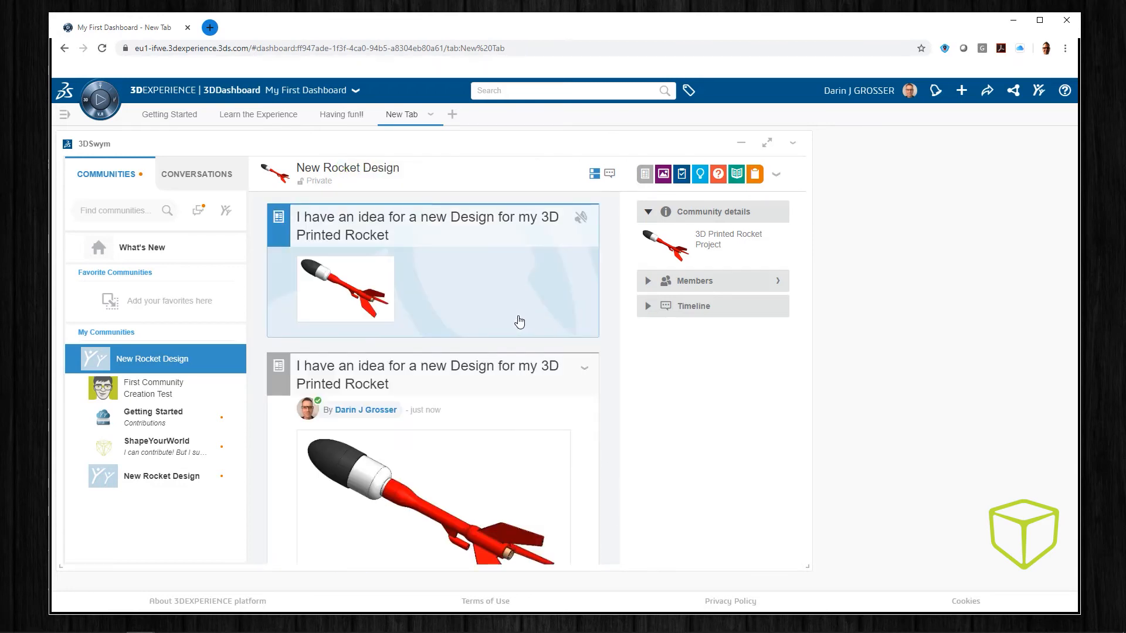
Publish a WeDo titled 'Bigger and Better' for a design brainstorm session
{"action": "left_click", "coordinate": [279, 220]}
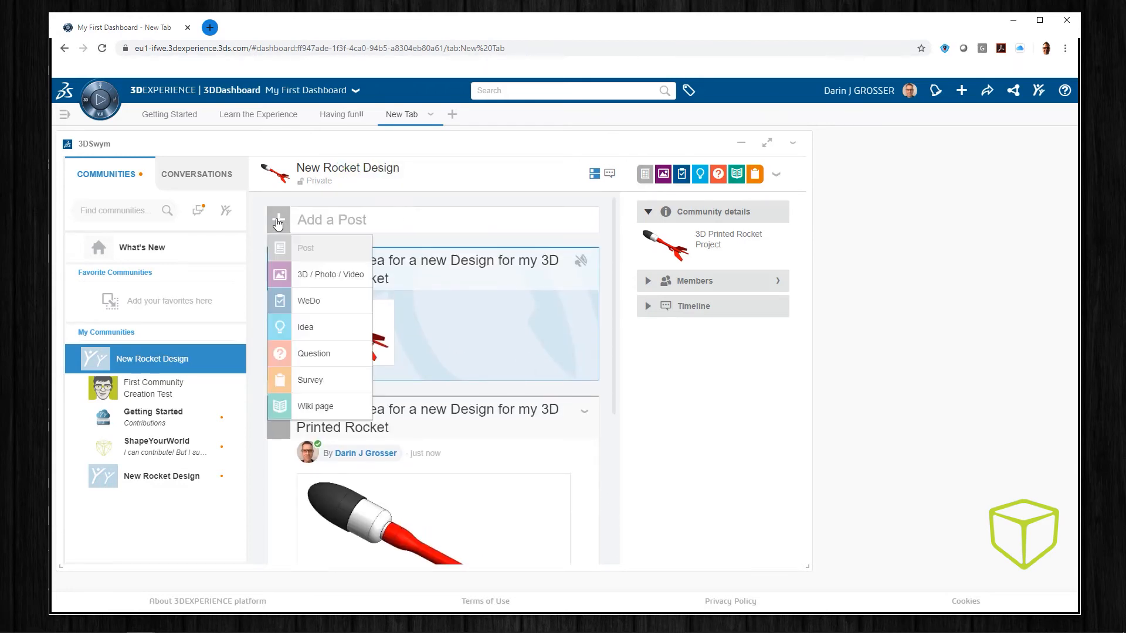
{"action": "left_click", "coordinate": [308, 300]}
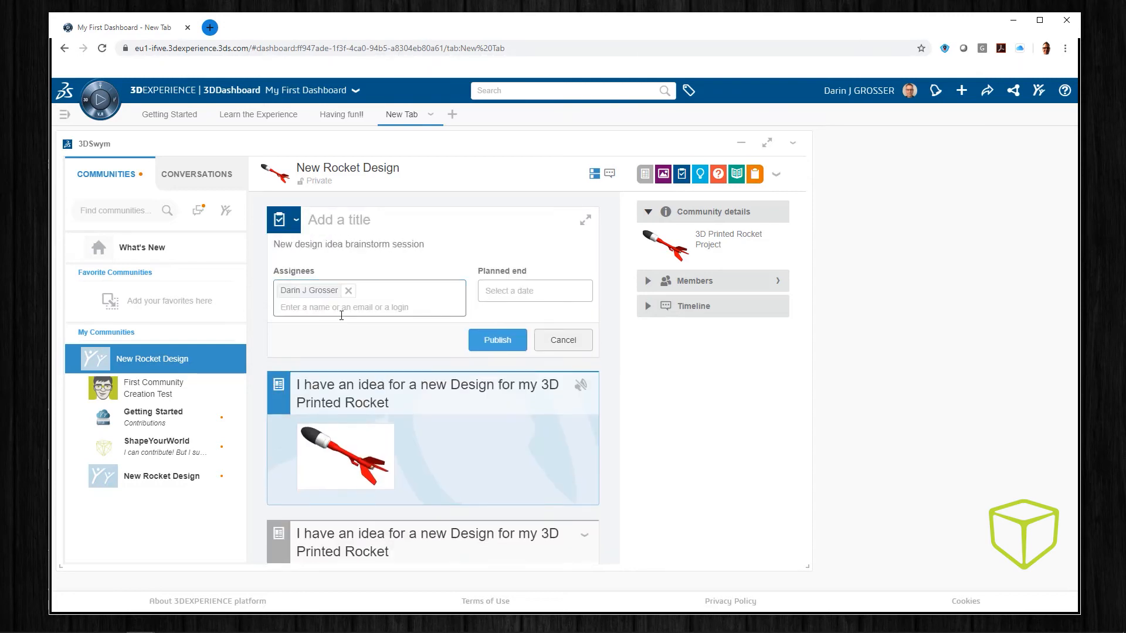
{"action": "left_click", "coordinate": [775, 173]}
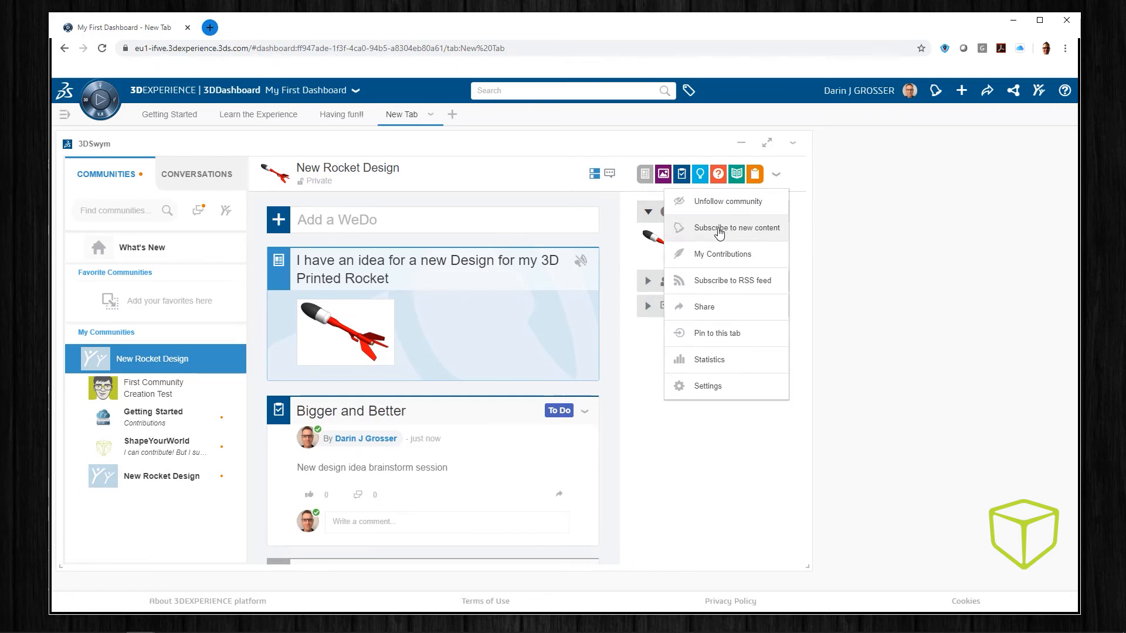
Subscribe to the community's new content and go to Conversations
{"action": "left_click", "coordinate": [733, 228]}
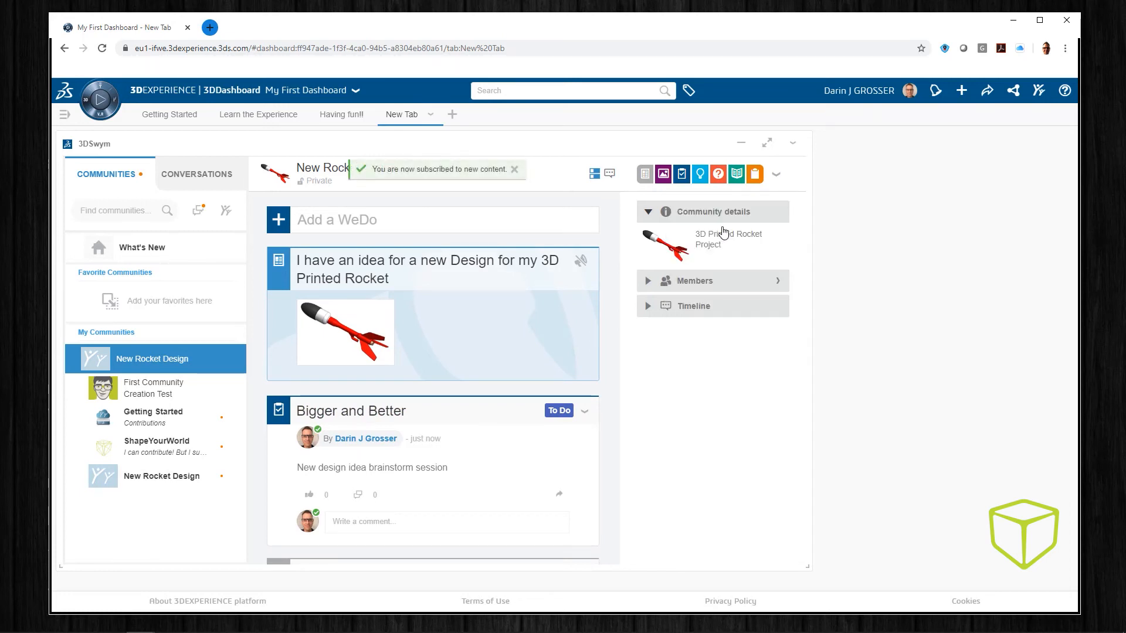
{"action": "left_click", "coordinate": [198, 173]}
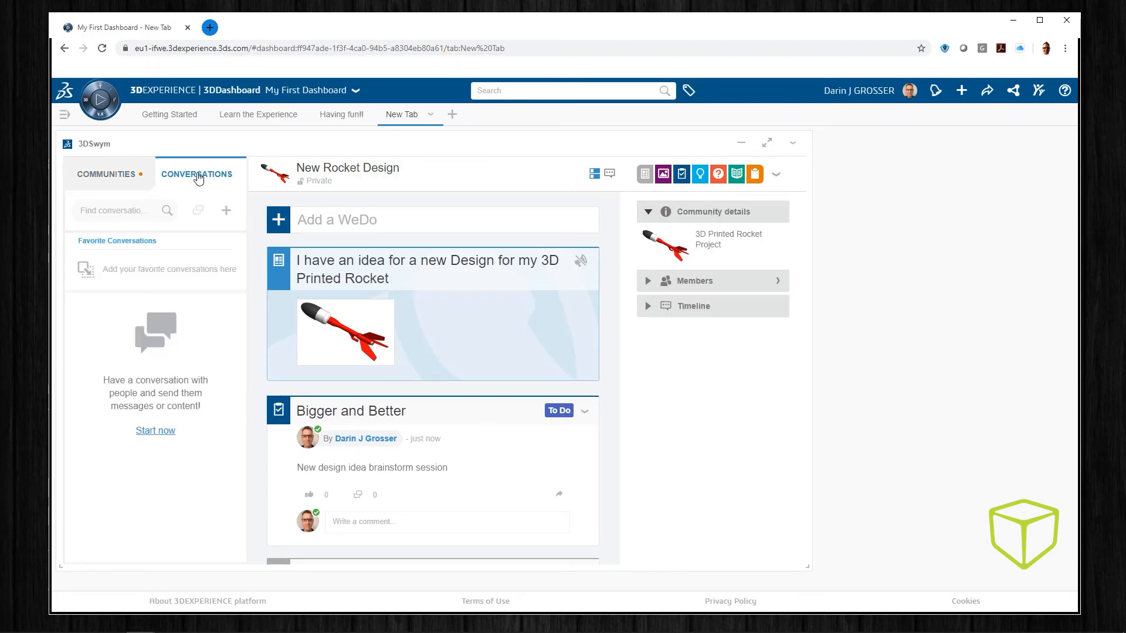
Start a new conversation with the two added colleagues
{"action": "left_click", "coordinate": [154, 430]}
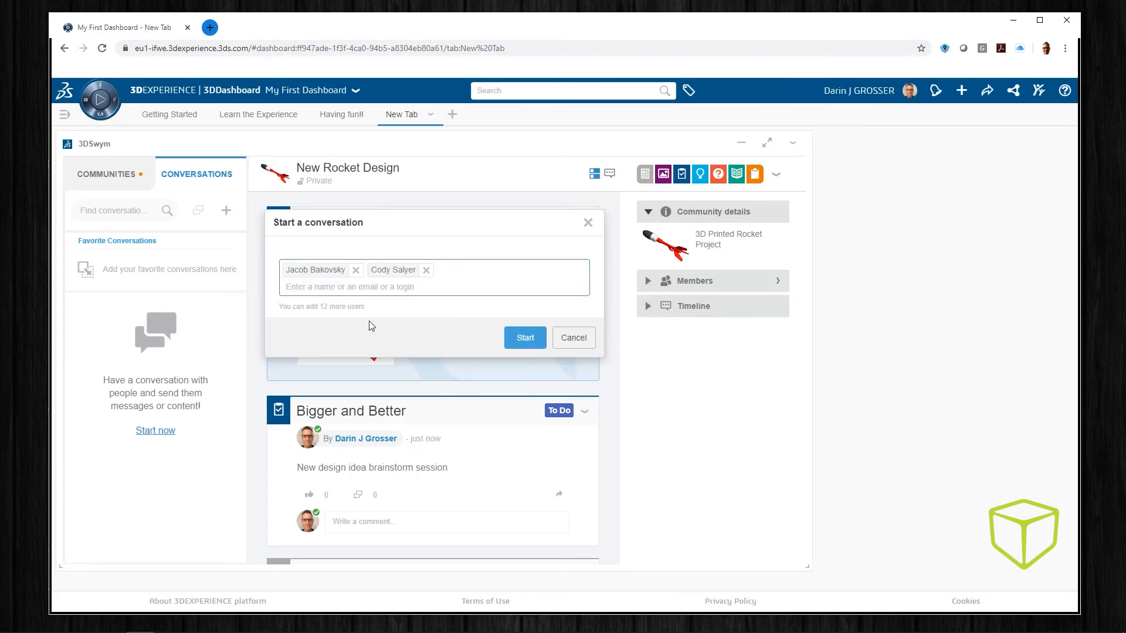
{"action": "left_click", "coordinate": [525, 338]}
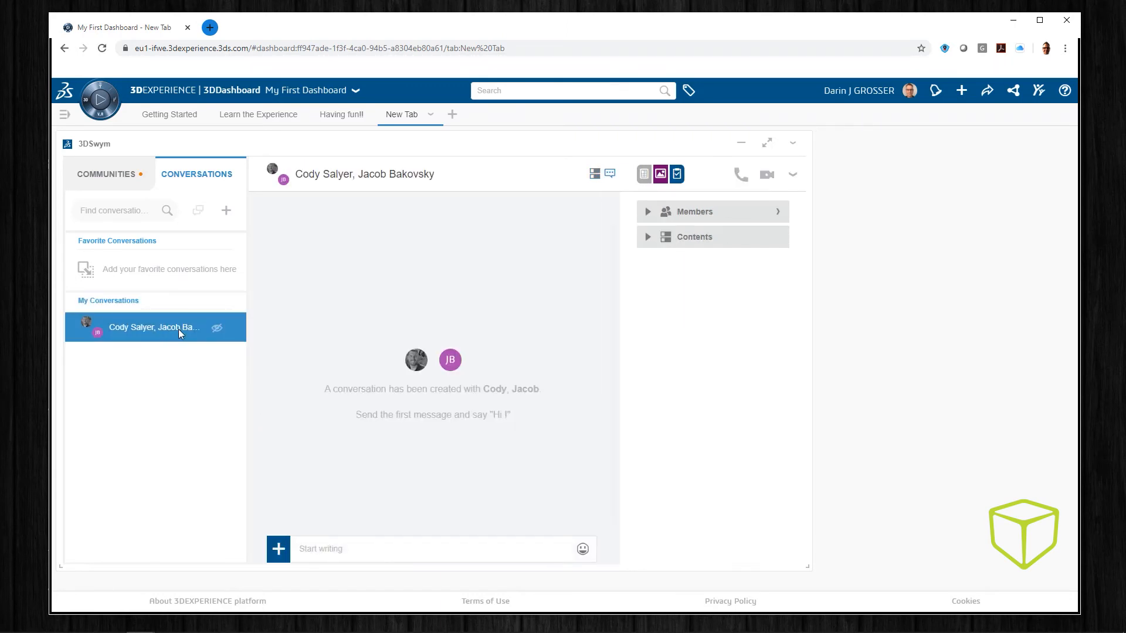
Draft the message 'This really looks like we can pull it off. What k' and bring up the emoji choices
{"action": "type", "text": "This really loo"}
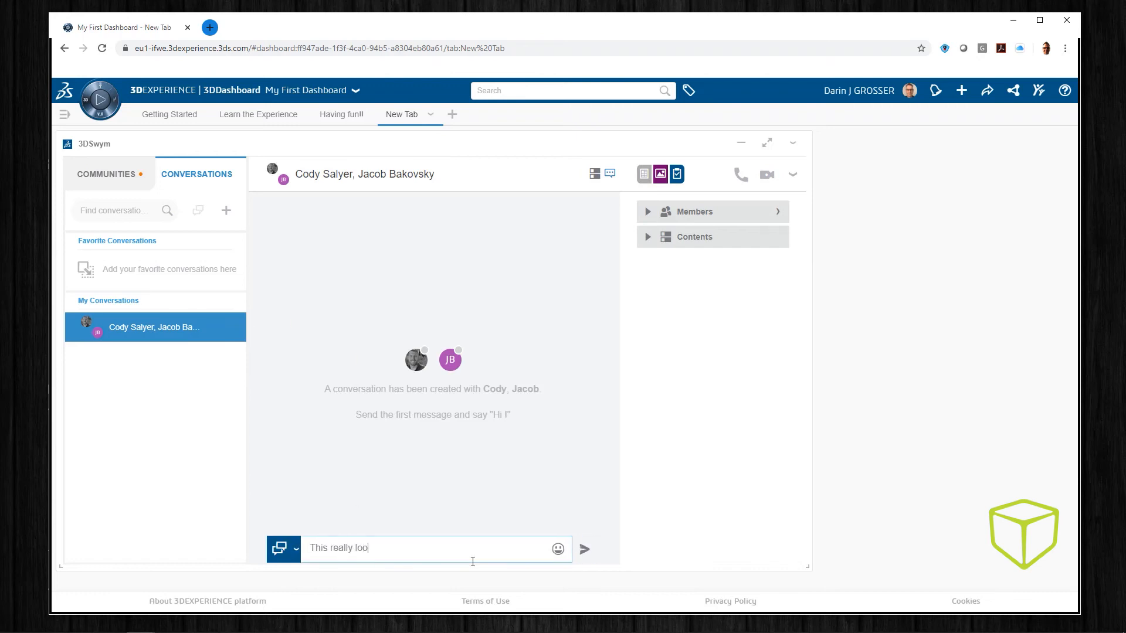
{"action": "type", "text": "ks like we can pull it off.  What k"}
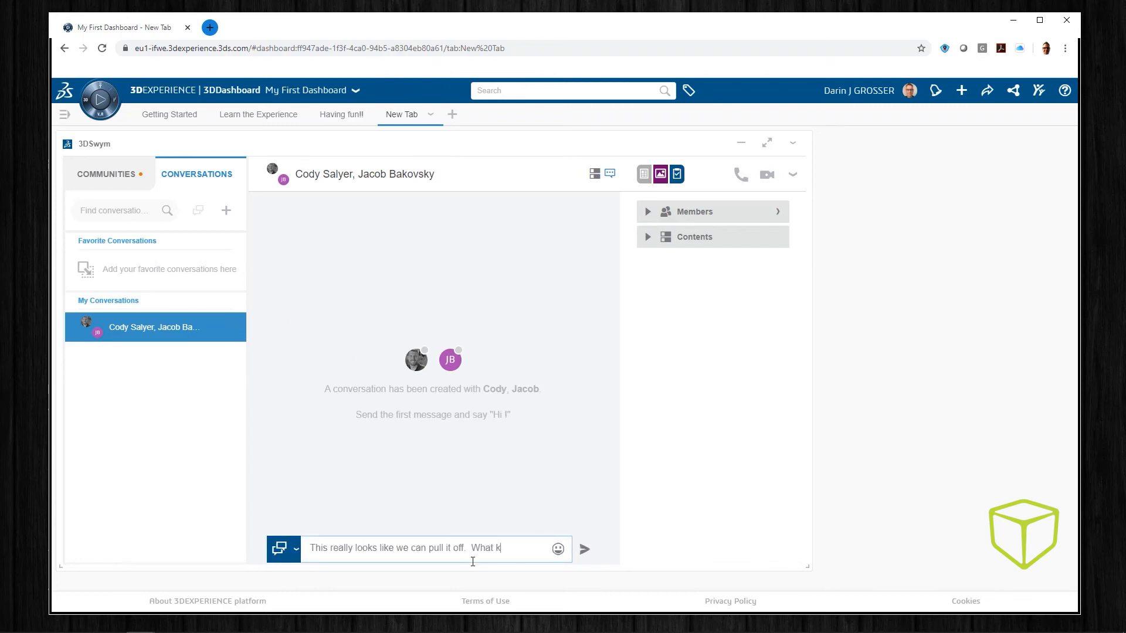
{"action": "left_click", "coordinate": [558, 548]}
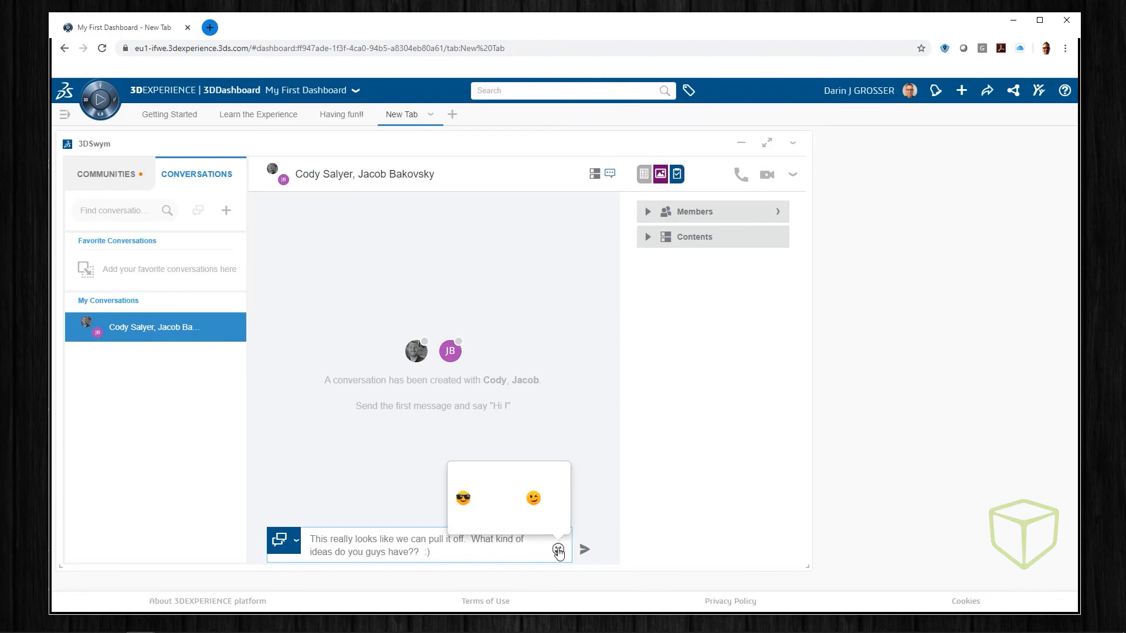